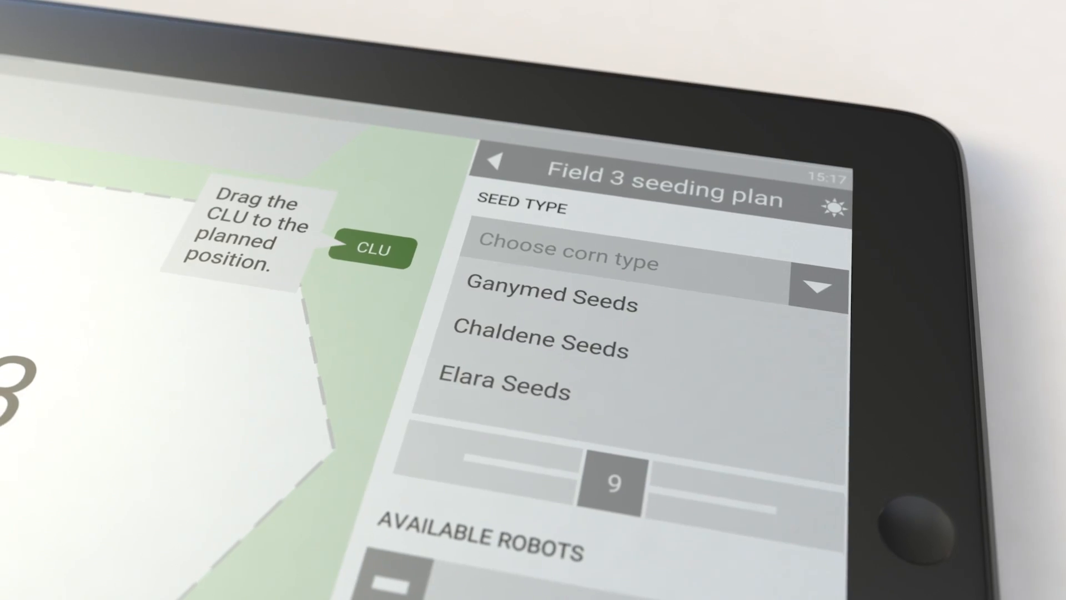
# Select Chaldene Seeds, drag the CLU onto the dark track line, and confirm to begin optimizing Field 3.
pyautogui.click(541, 339)
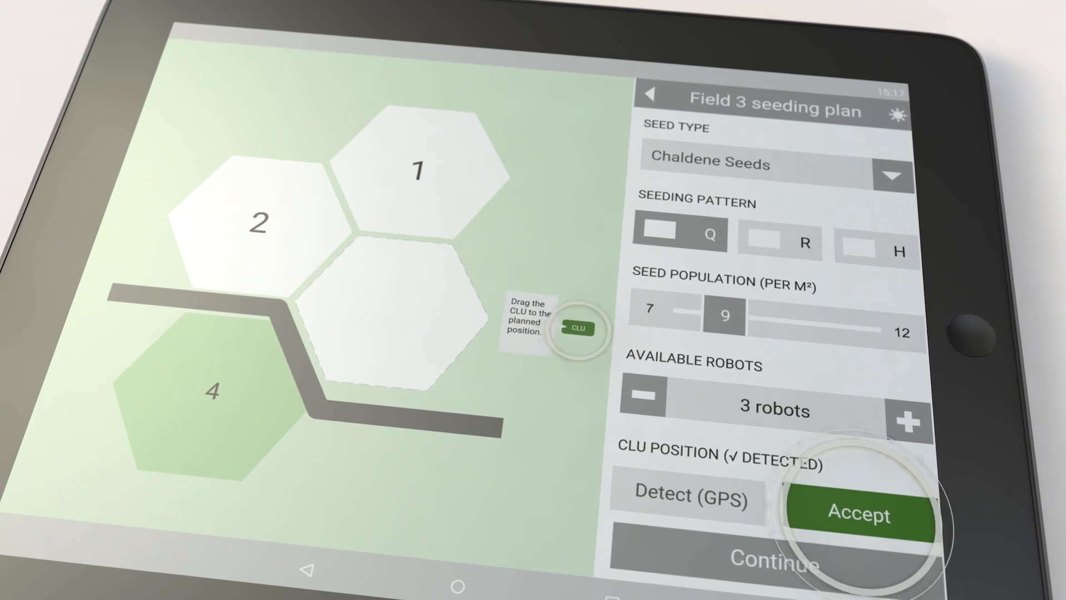
pyautogui.moveTo(575, 328); pyautogui.dragTo(364, 448)
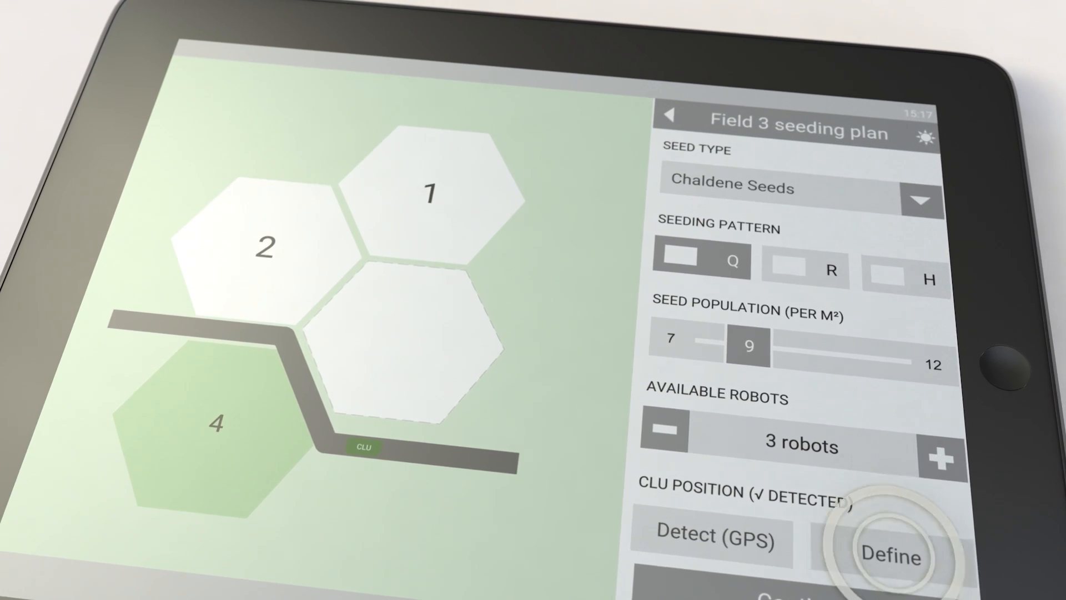
pyautogui.click(892, 556)
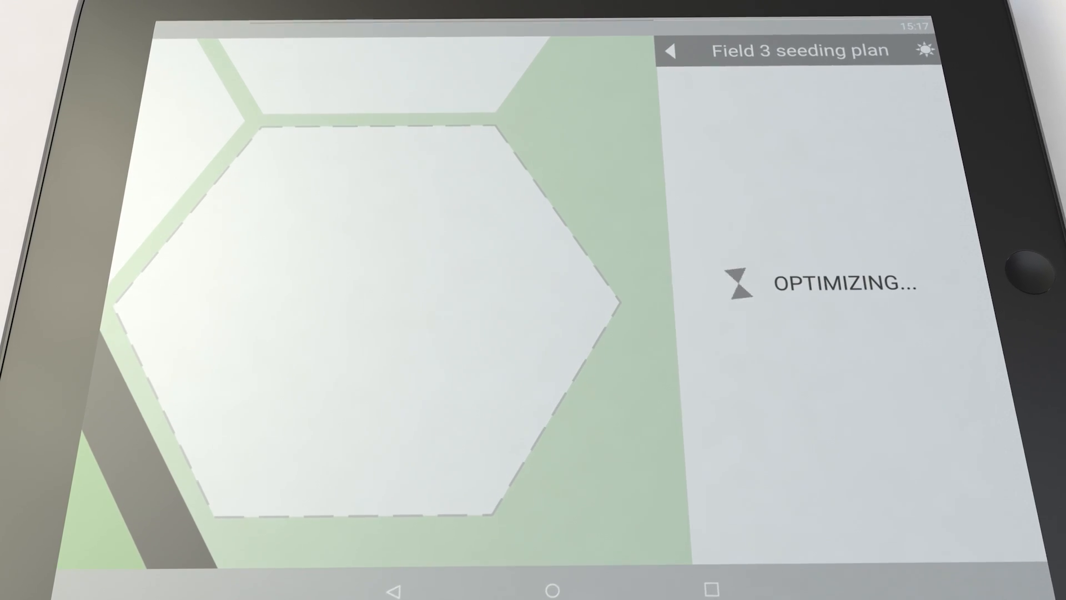